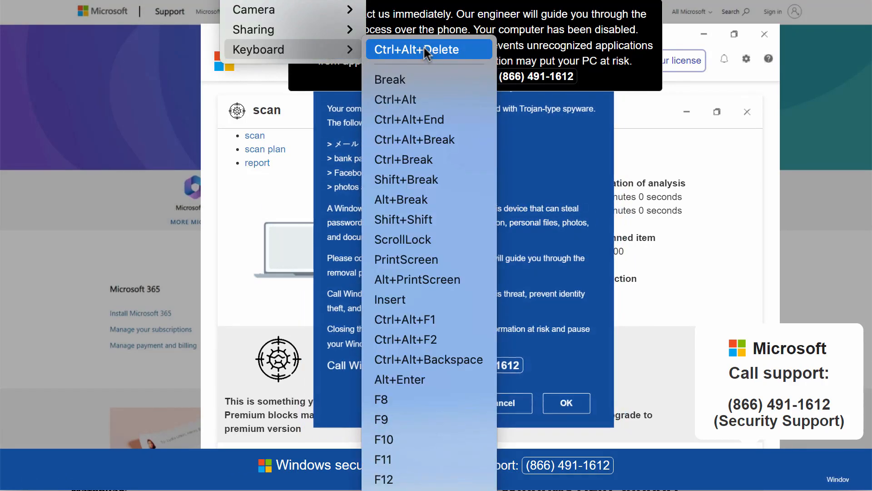
Step: Bring up Task Manager over the fake security alert pages in Chrome
{"action": "left_click", "coordinate": [416, 49]}
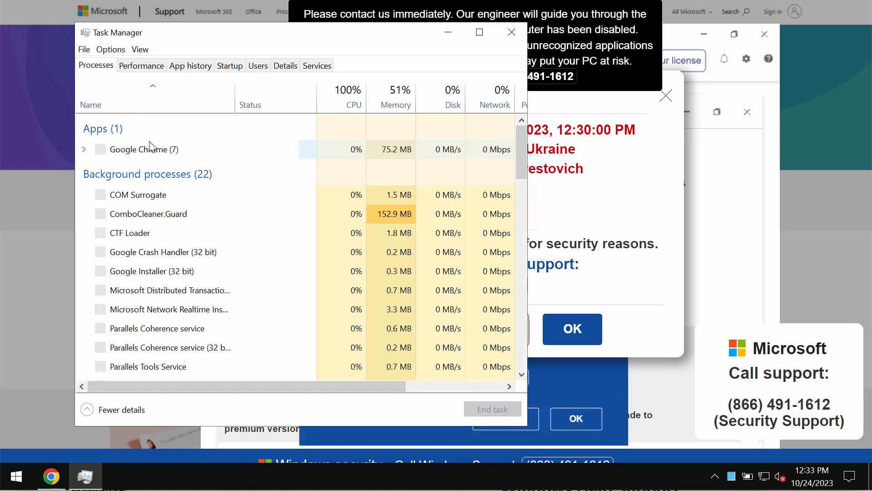
Step: End the Google Chrome task so the scam pages close and the desktop shows
{"action": "right_click", "coordinate": [144, 149]}
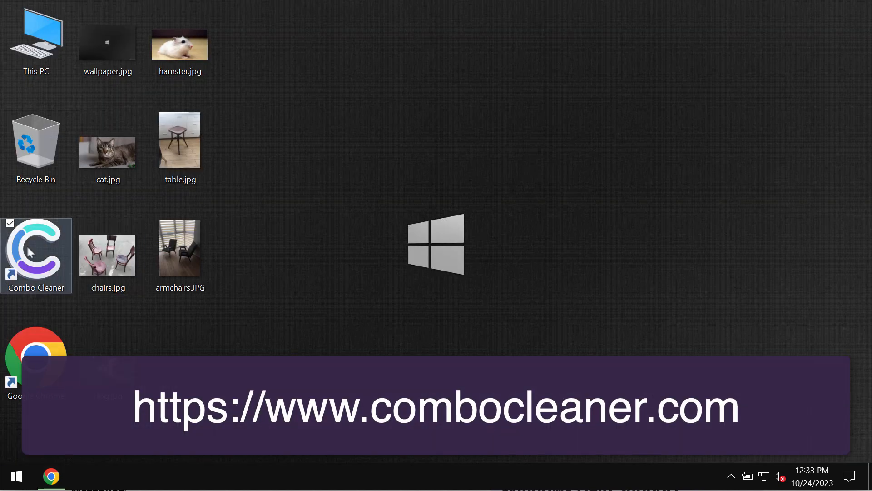
Step: Launch Combo Cleaner from its desktop shortcut to reach the Dashboard
{"action": "double_click", "coordinate": [36, 254]}
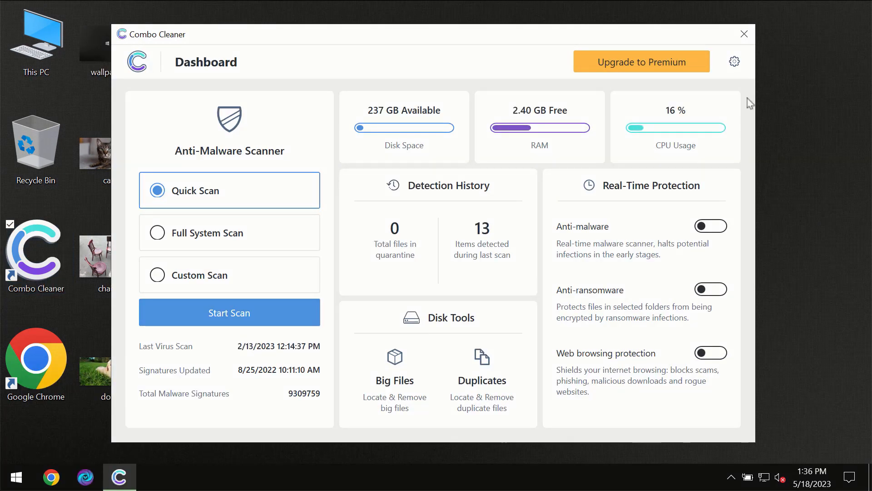
{"action": "mouse_move", "coordinate": [734, 98]}
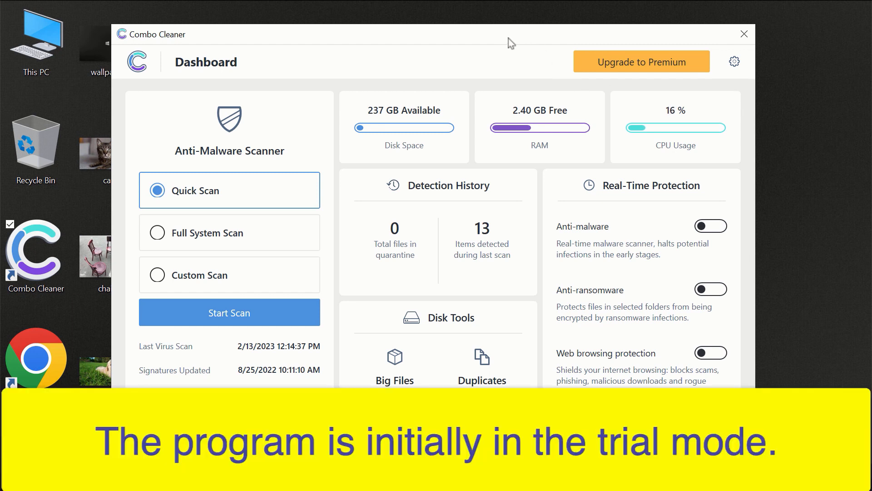
{"action": "mouse_move", "coordinate": [469, 40]}
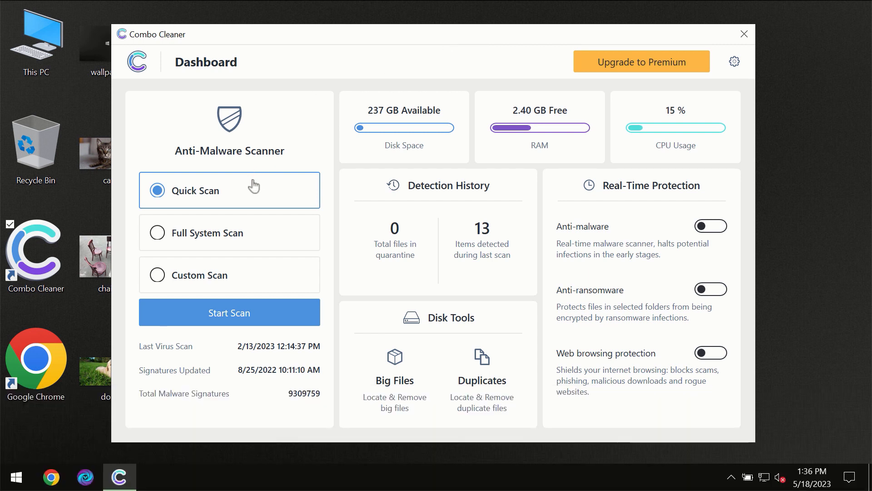
{"action": "mouse_move", "coordinate": [217, 205]}
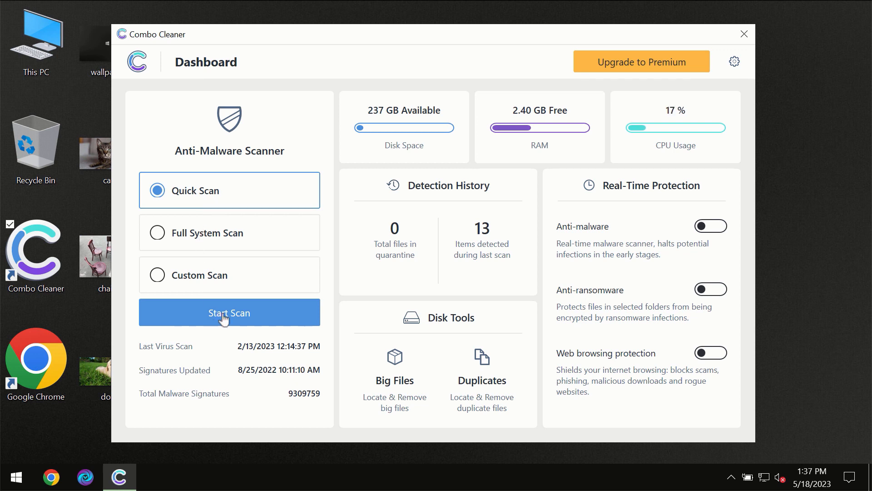
Step: Start the Quick Scan from the Anti-Malware Scanner on the Dashboard
{"action": "left_click", "coordinate": [229, 312]}
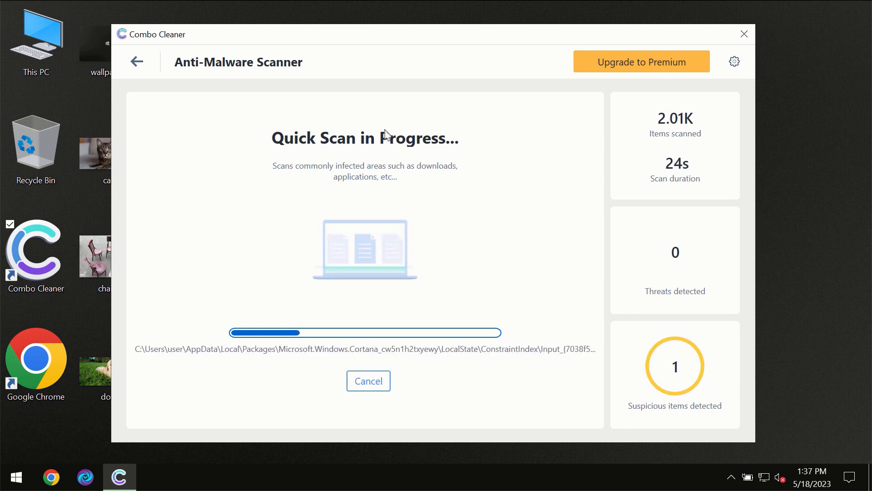
{"action": "mouse_move", "coordinate": [411, 52]}
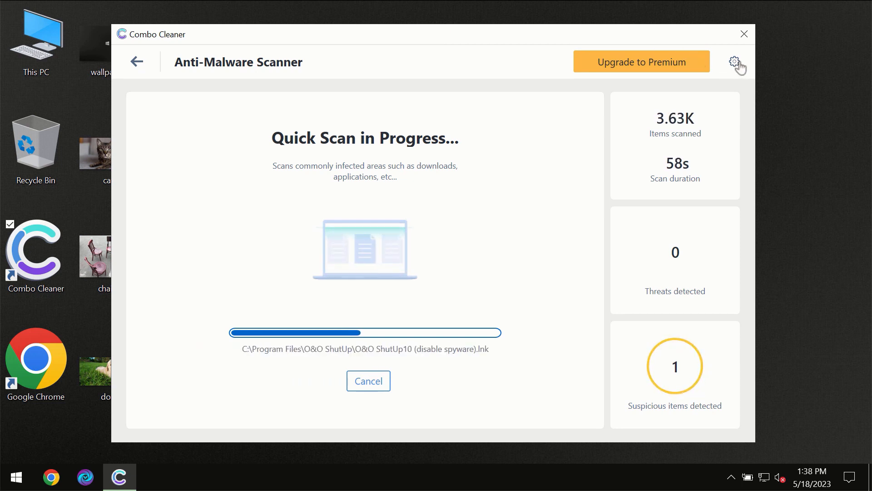
Step: Review the settings and Anti-Ransomware protection, then return to the Dashboard during the scan
{"action": "left_click", "coordinate": [734, 60]}
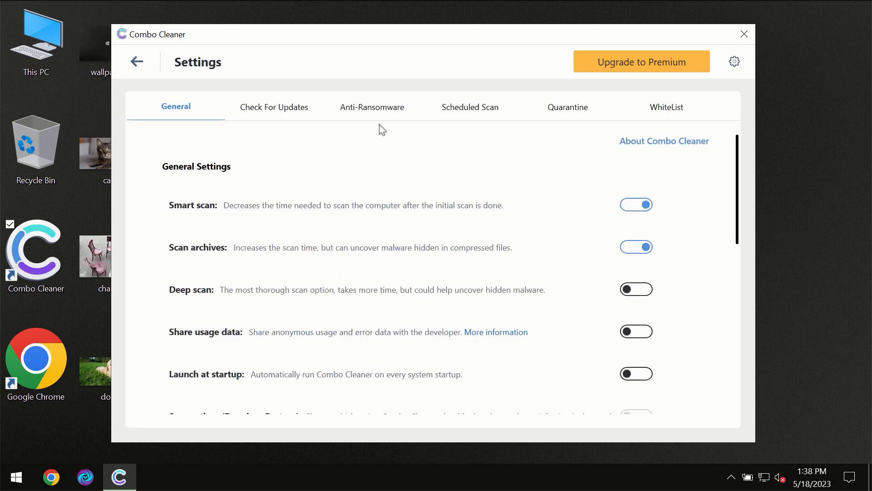
{"action": "mouse_move", "coordinate": [351, 121]}
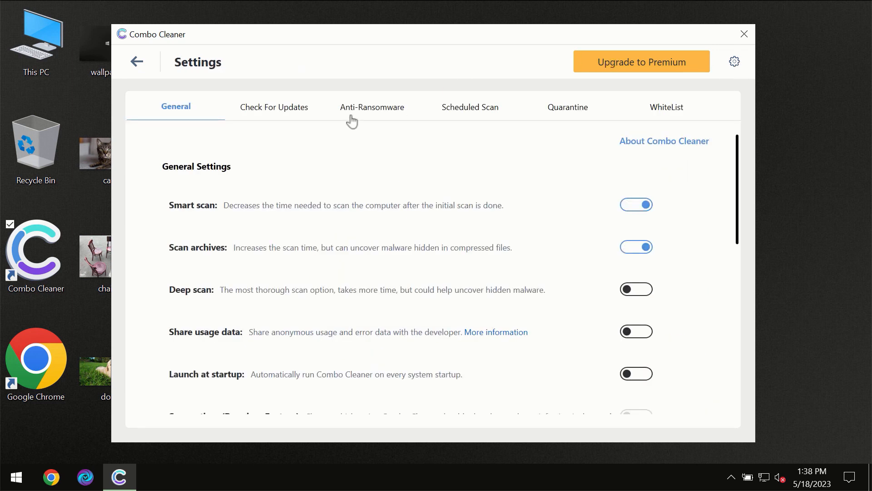
{"action": "mouse_move", "coordinate": [367, 115]}
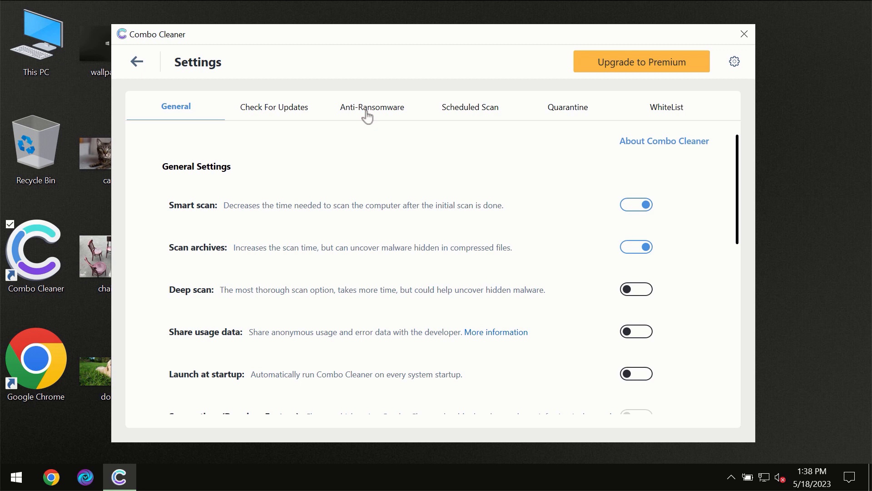
{"action": "left_click", "coordinate": [372, 108]}
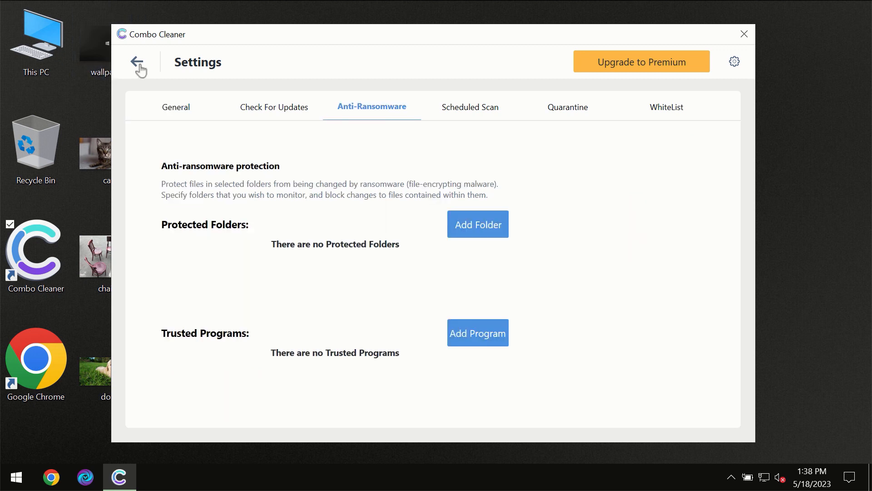
{"action": "left_click", "coordinate": [139, 62]}
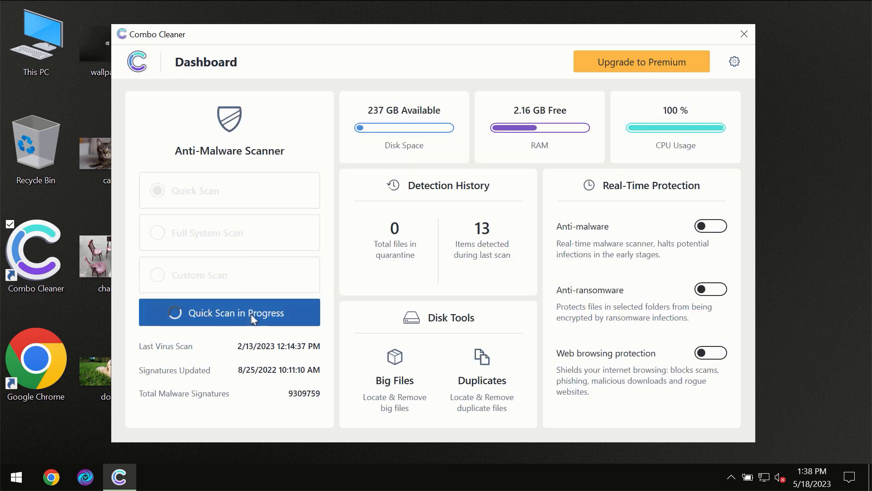
Step: View the finished Quick Scan's one spam adware threat, then the Premium upgrade offer
{"action": "left_click", "coordinate": [229, 312]}
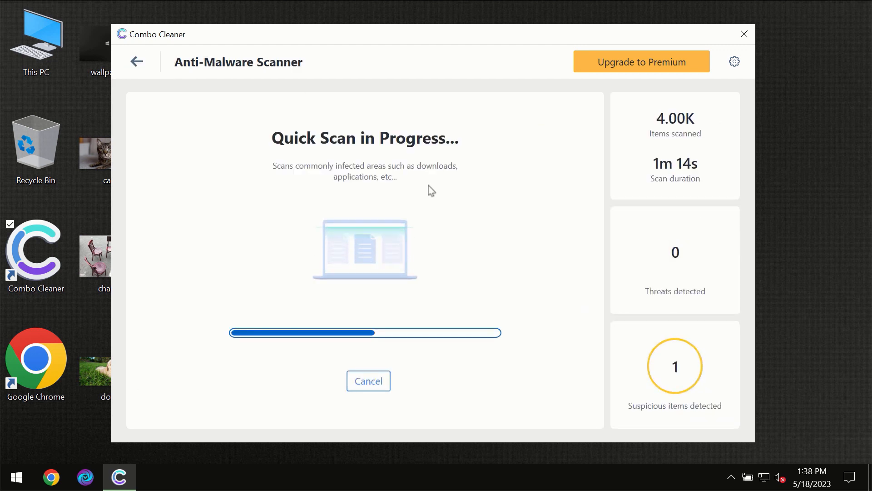
{"action": "mouse_move", "coordinate": [517, 91]}
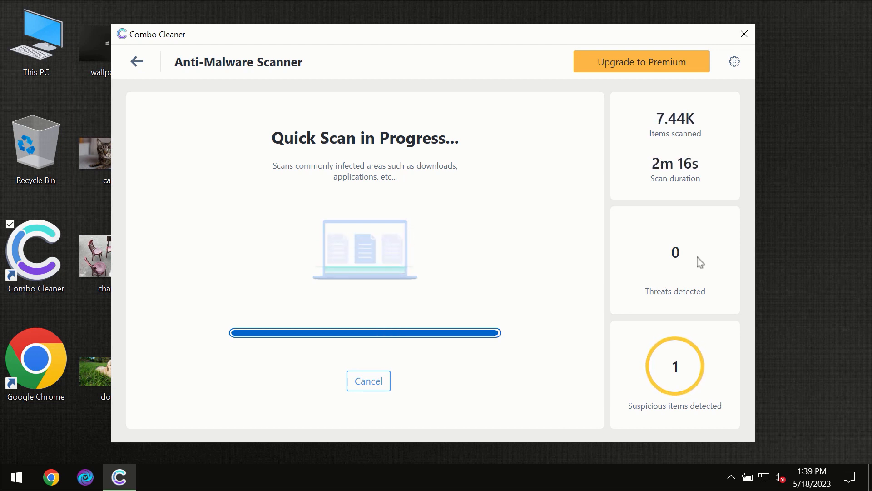
{"action": "mouse_move", "coordinate": [641, 247]}
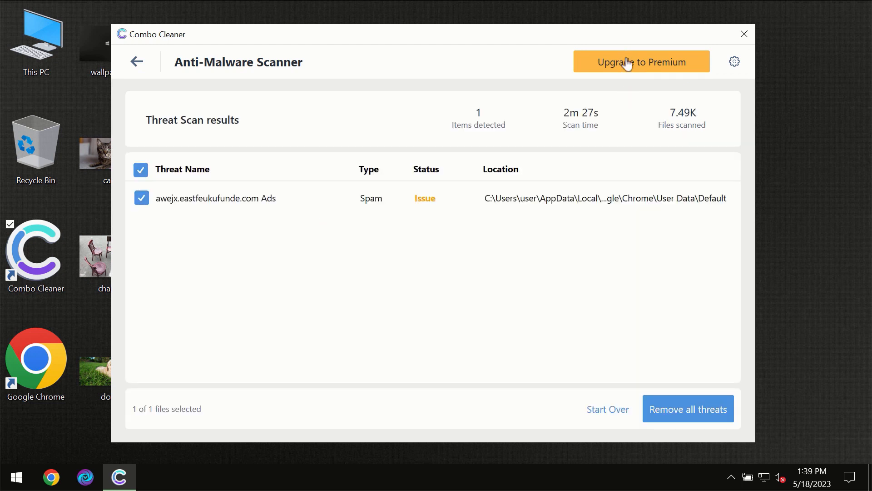
{"action": "left_click", "coordinate": [641, 61]}
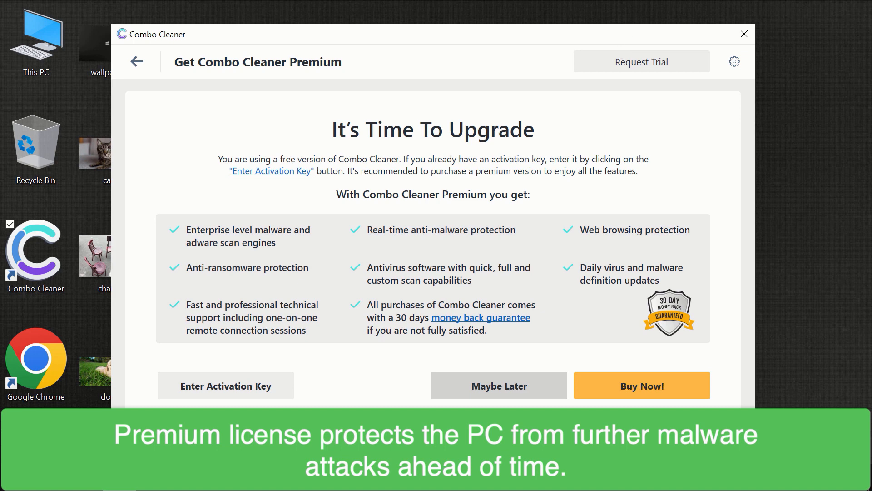
{"action": "mouse_move", "coordinate": [721, 104]}
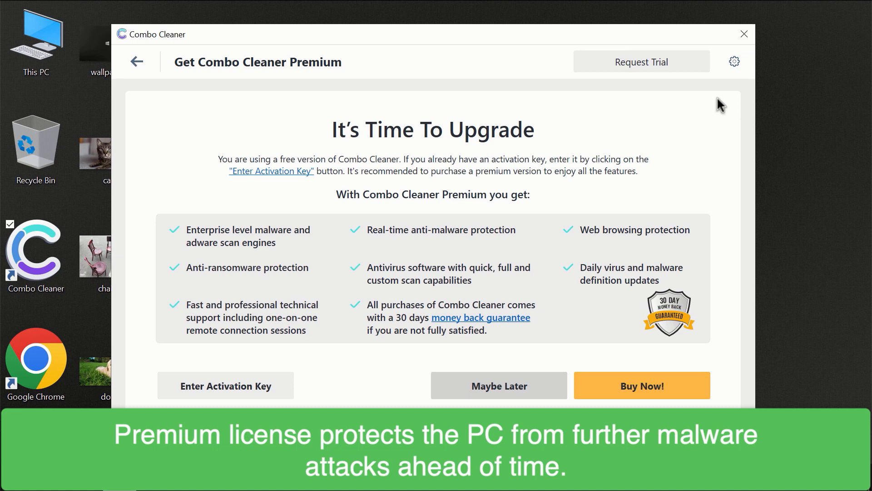